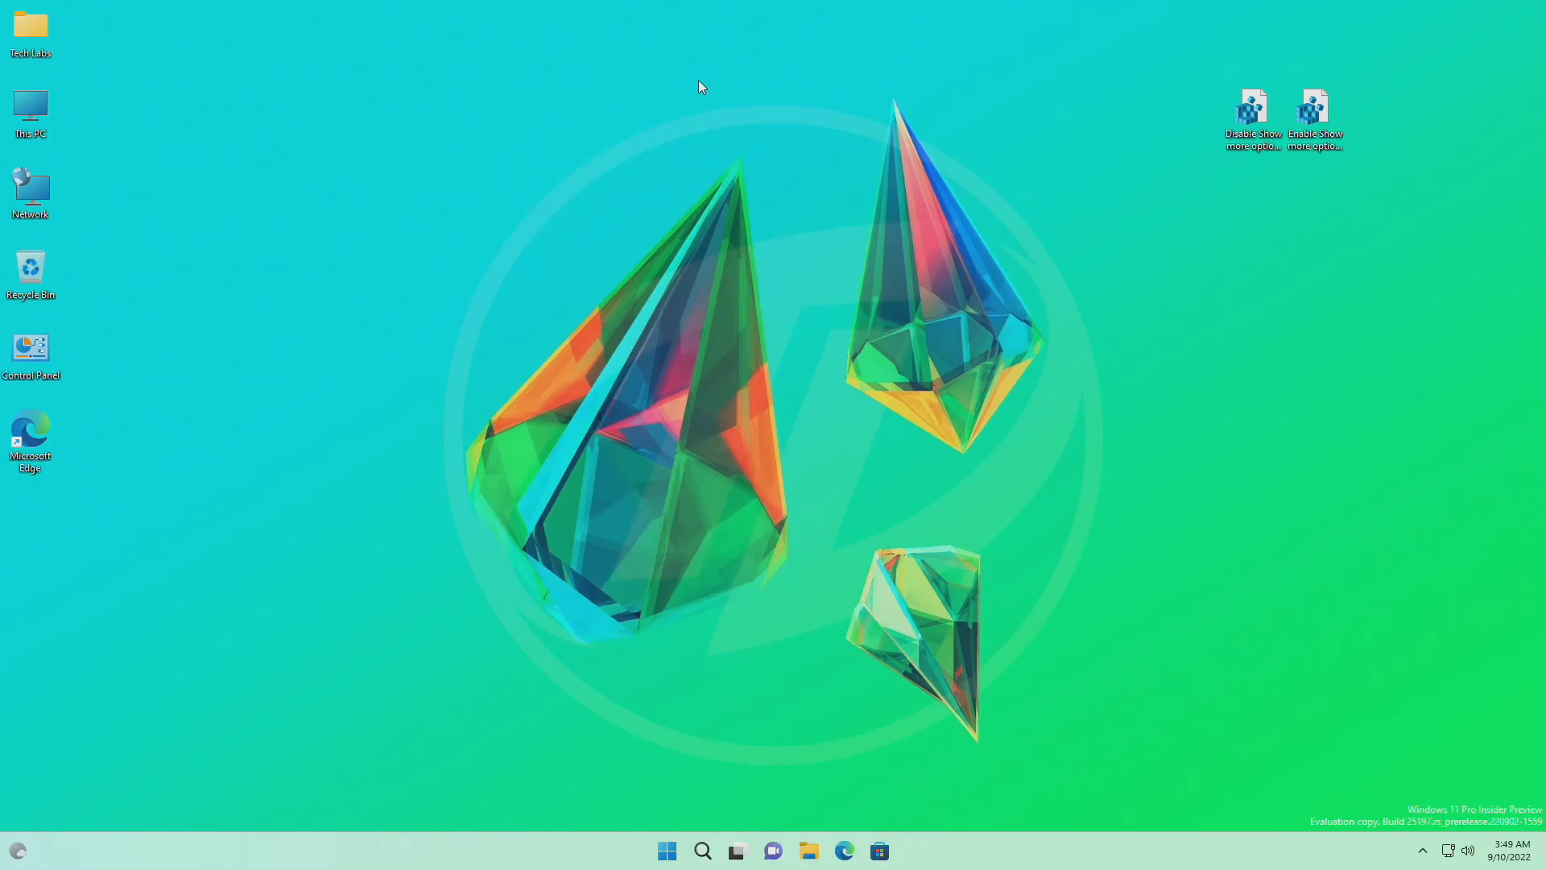
# Check the current context menus on the empty desktop and on This PC.
pyautogui.rightClick(702, 87)
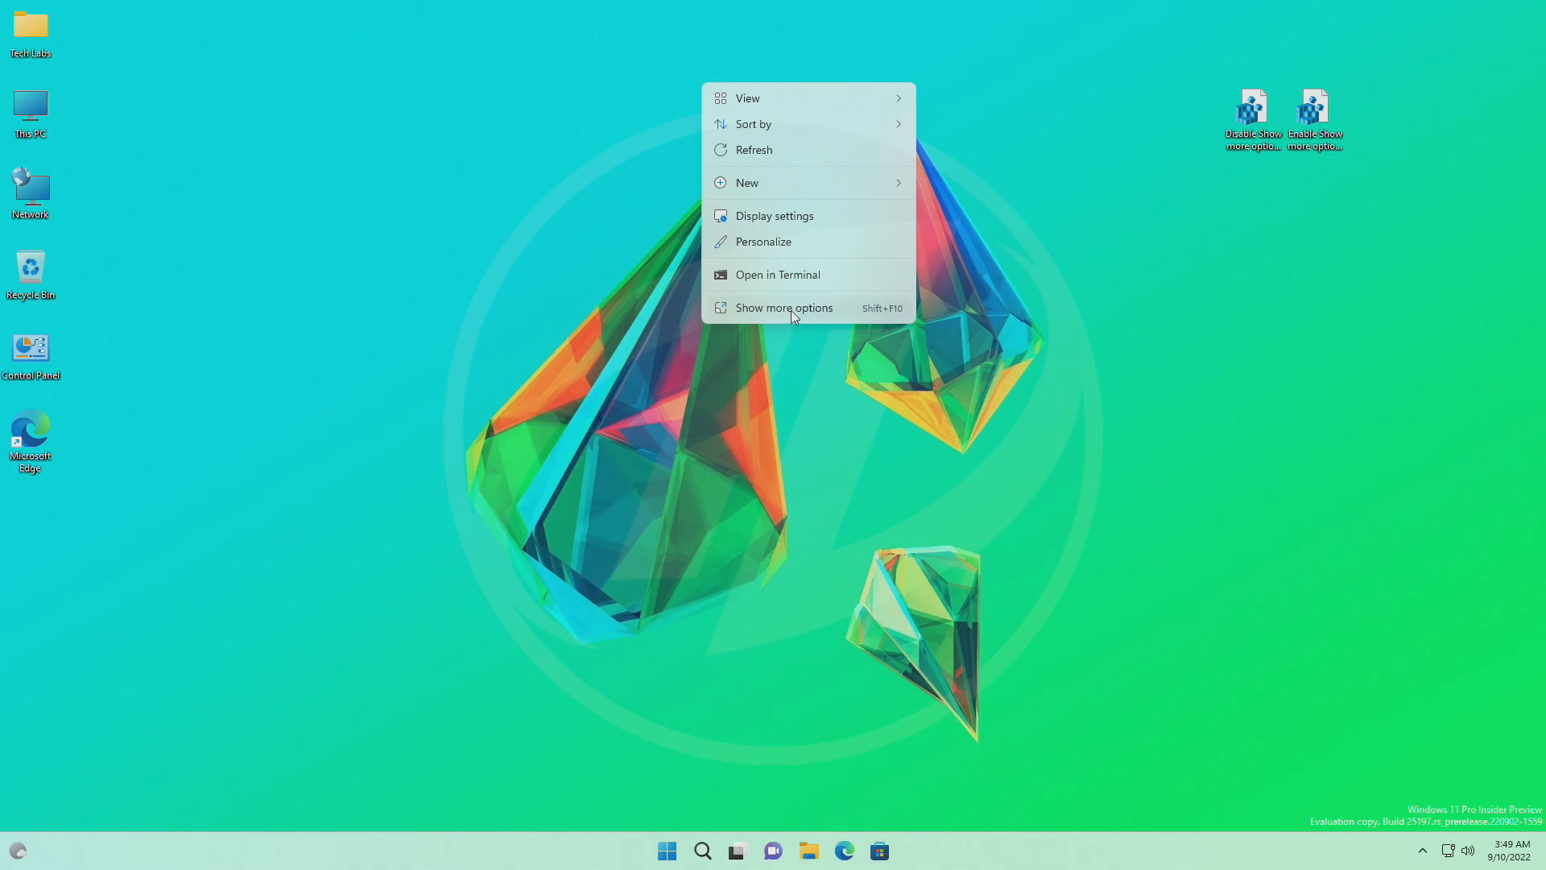
pyautogui.rightClick(30, 106)
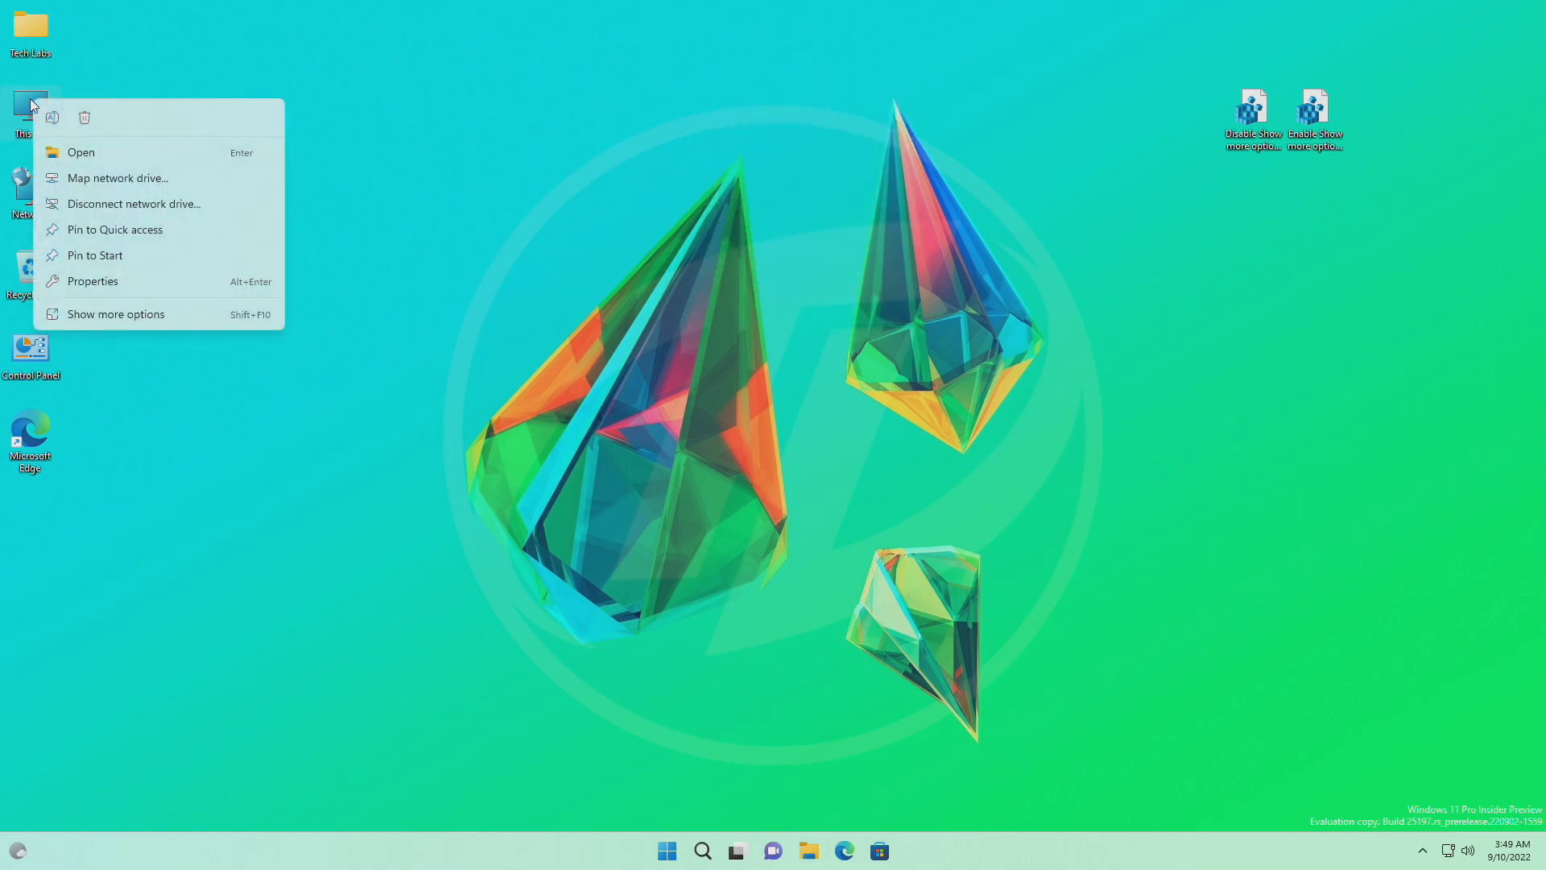
pyautogui.click(855, 187)
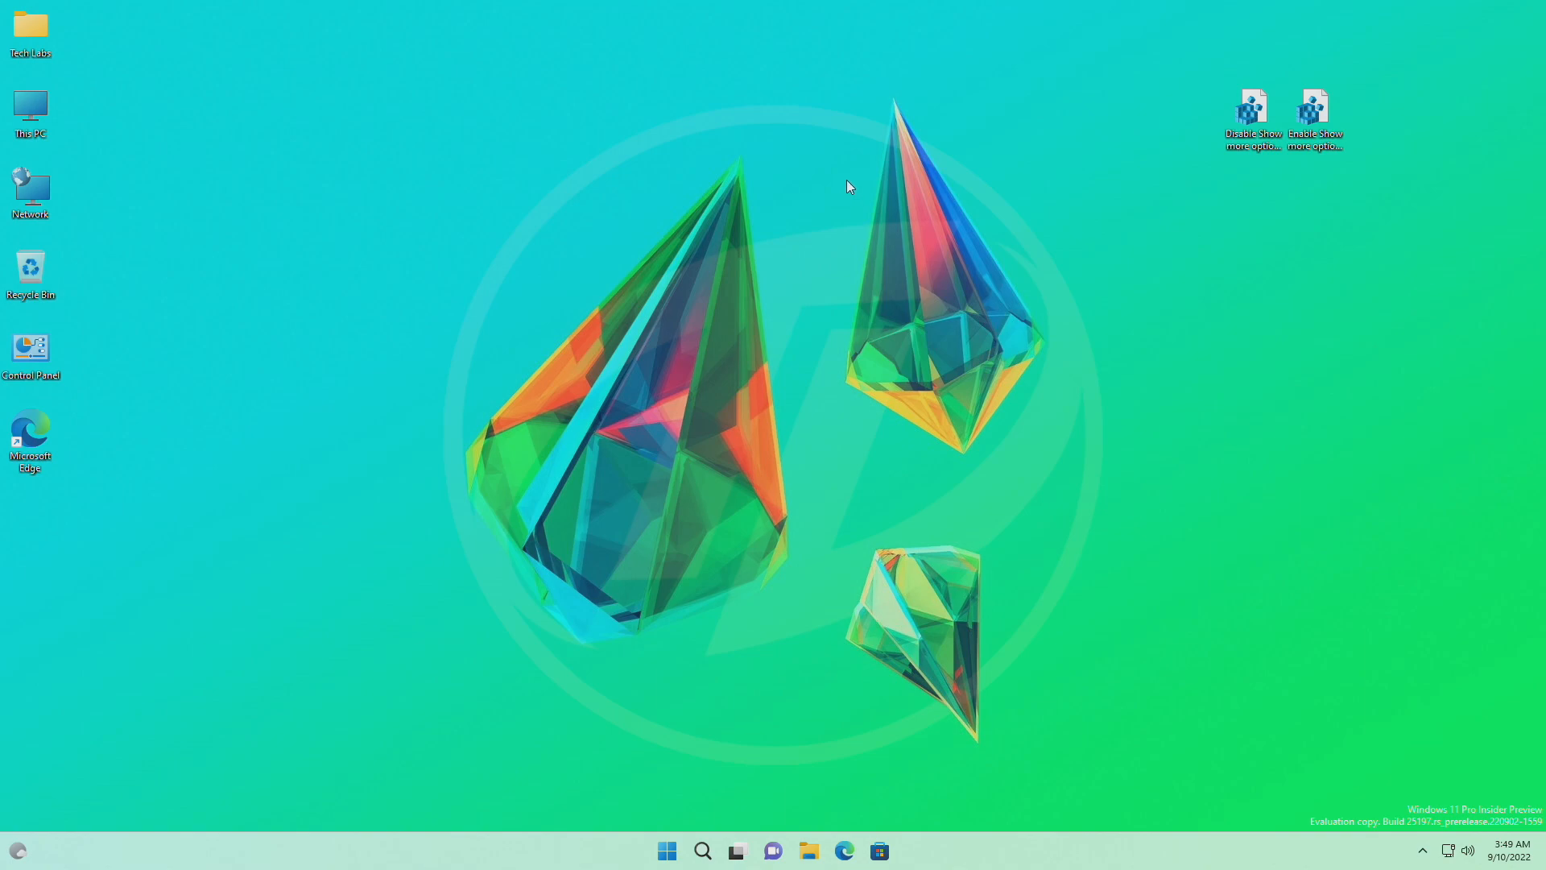
# Run 'Disable Show more options context menu.reg' and accept the unverified-file security warning.
pyautogui.doubleClick(1251, 108)
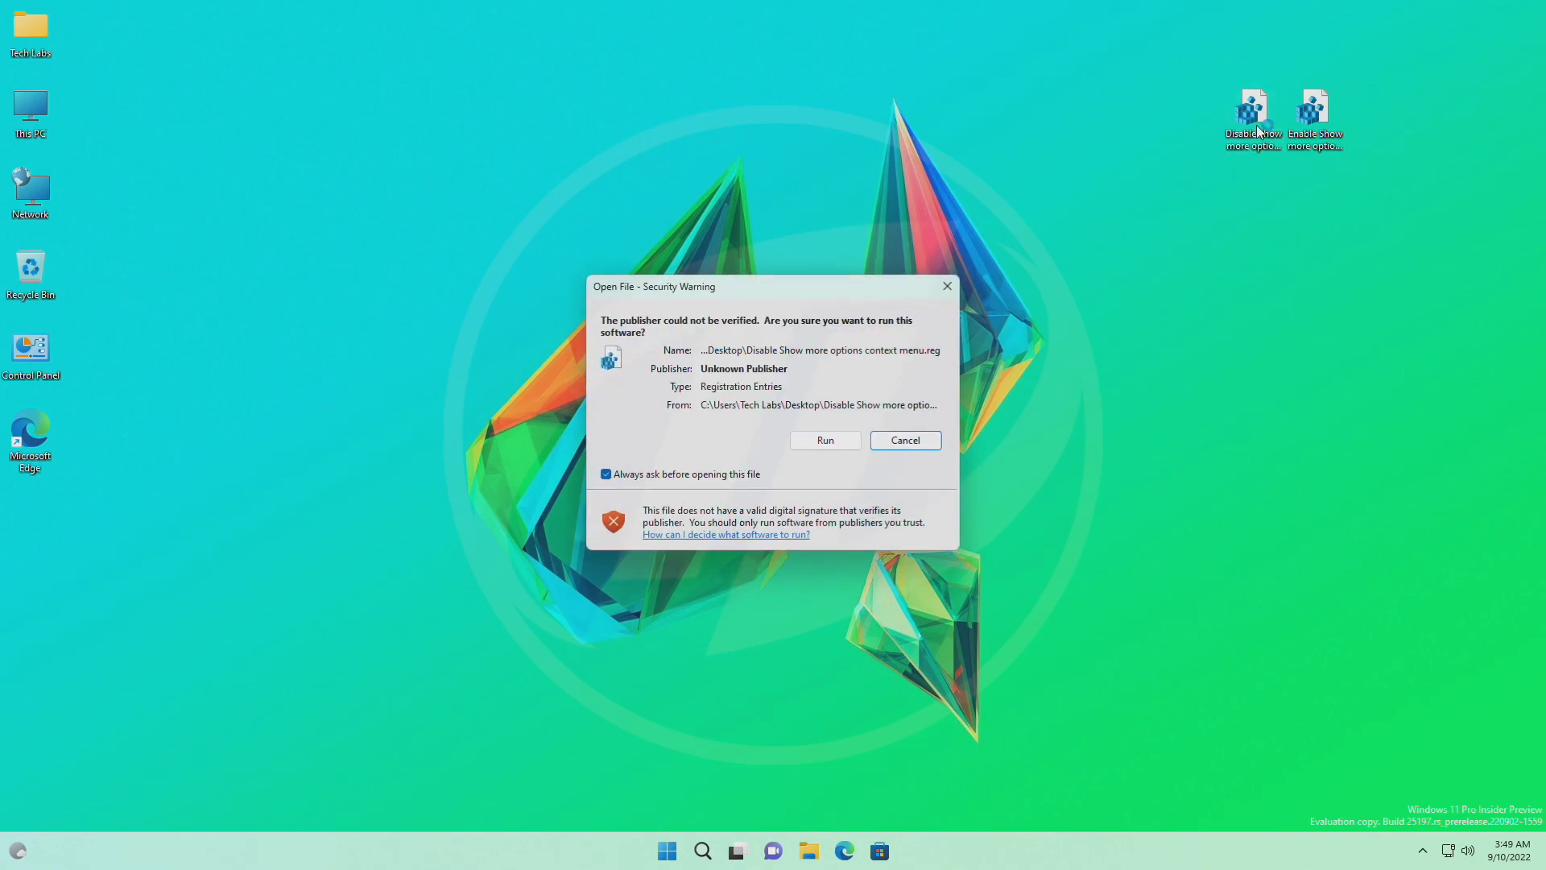
pyautogui.click(903, 440)
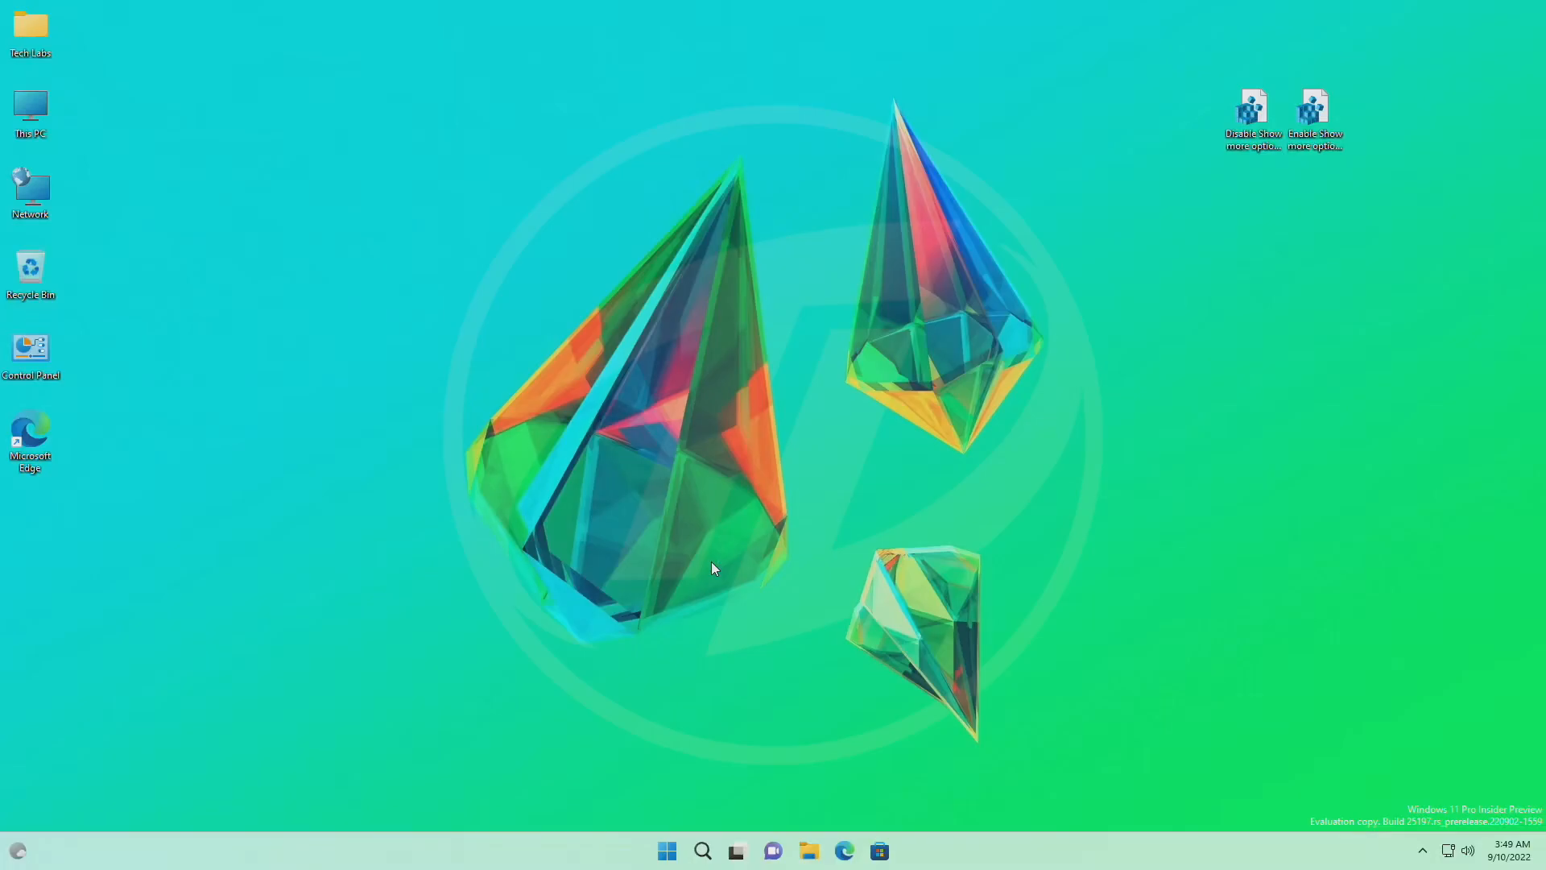
pyautogui.doubleClick(1252, 103)
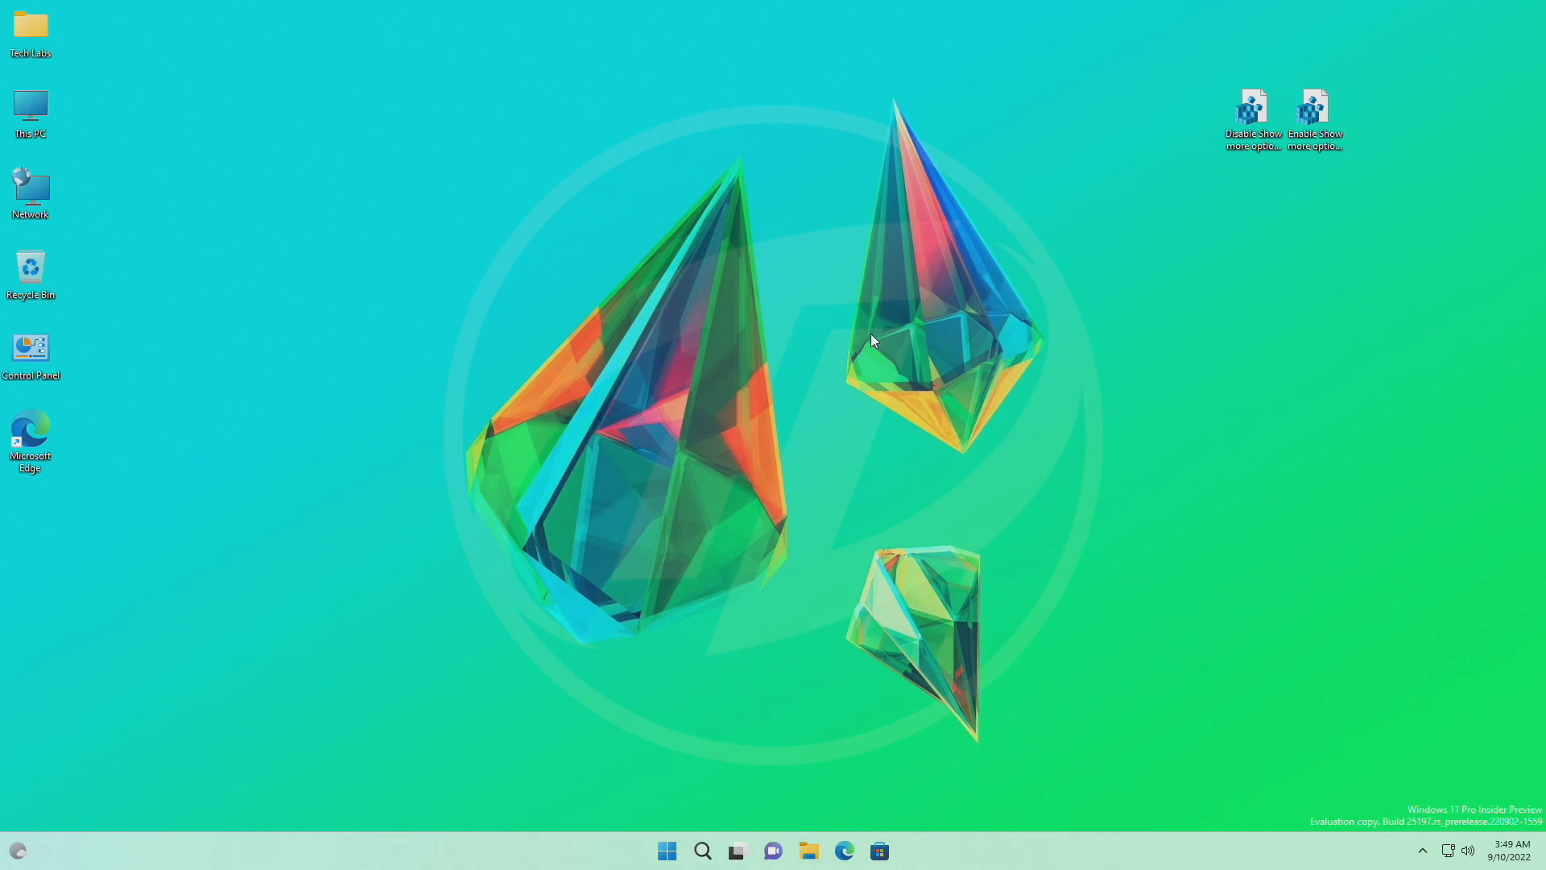
# Restart Windows Explorer from Task Manager so the change applies, then close Task Manager.
pyautogui.click(895, 850)
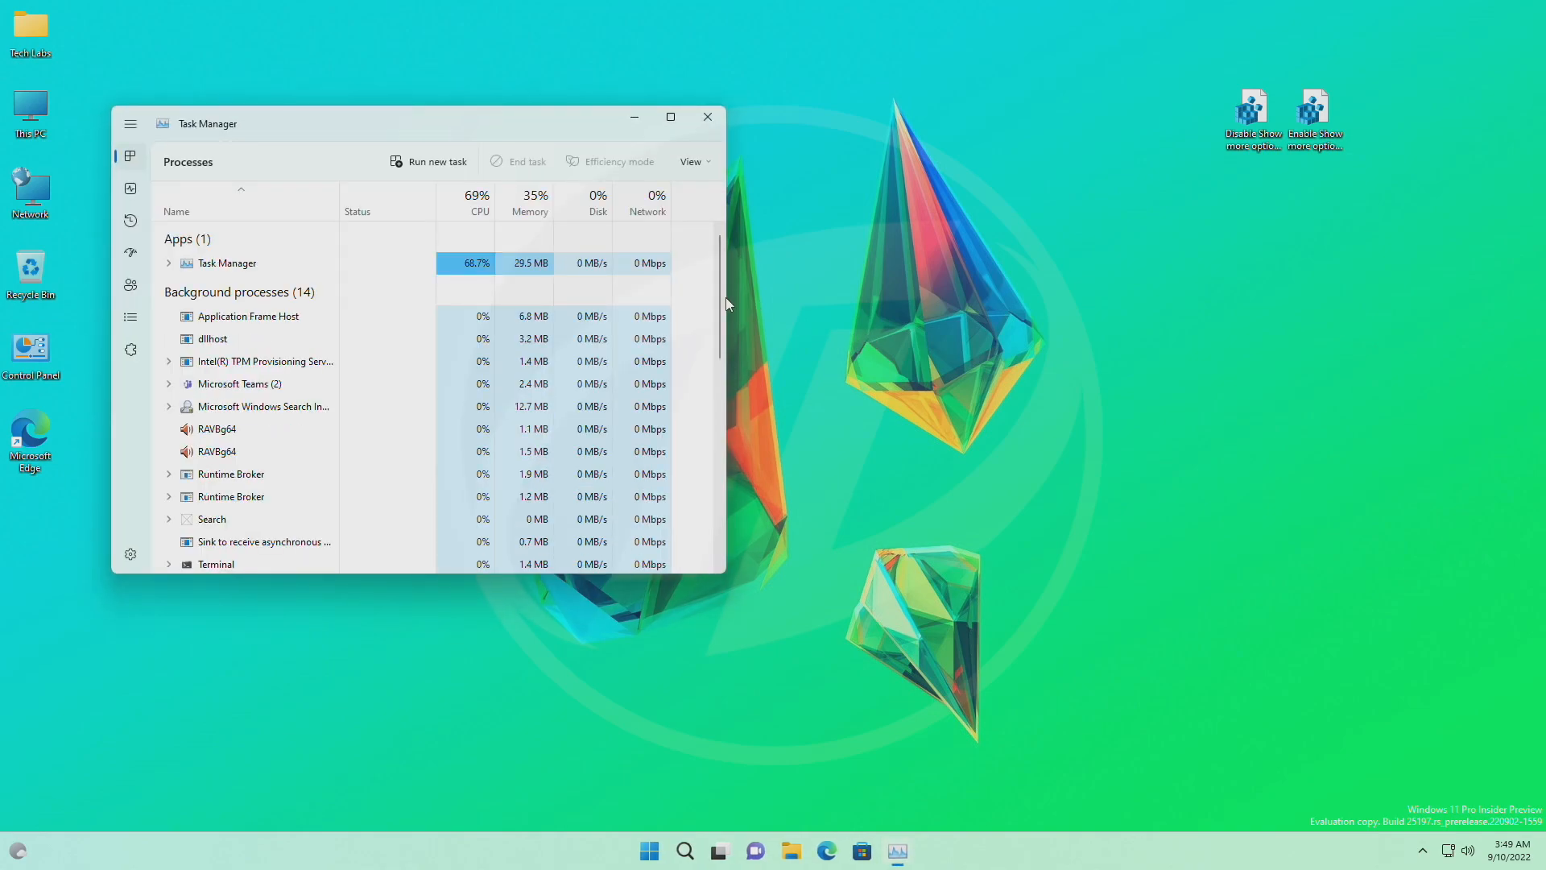
pyautogui.scroll(-3)
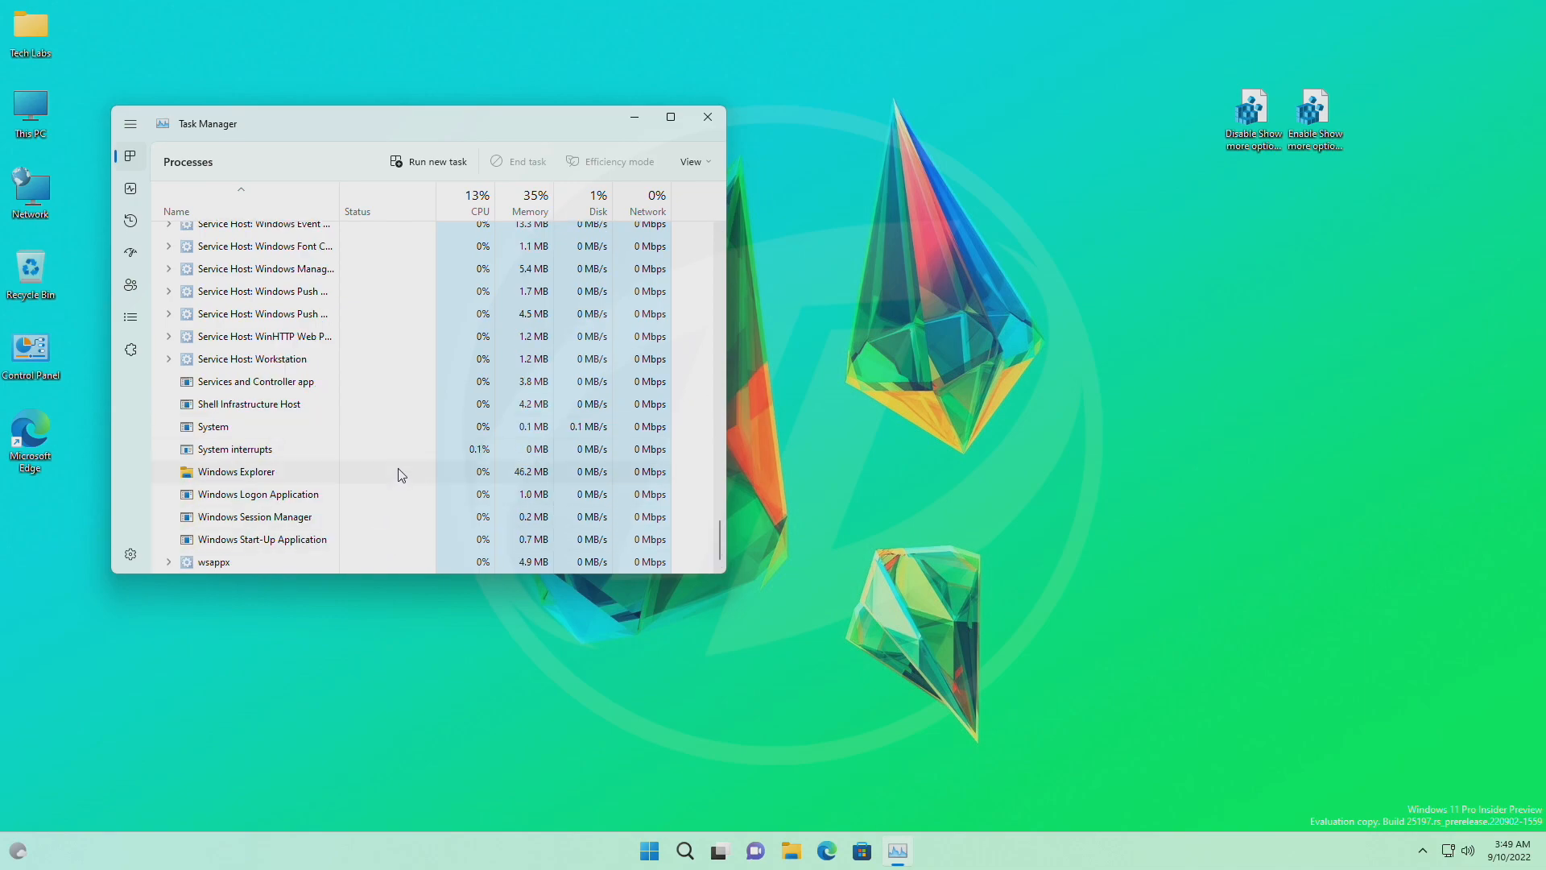
pyautogui.click(211, 425)
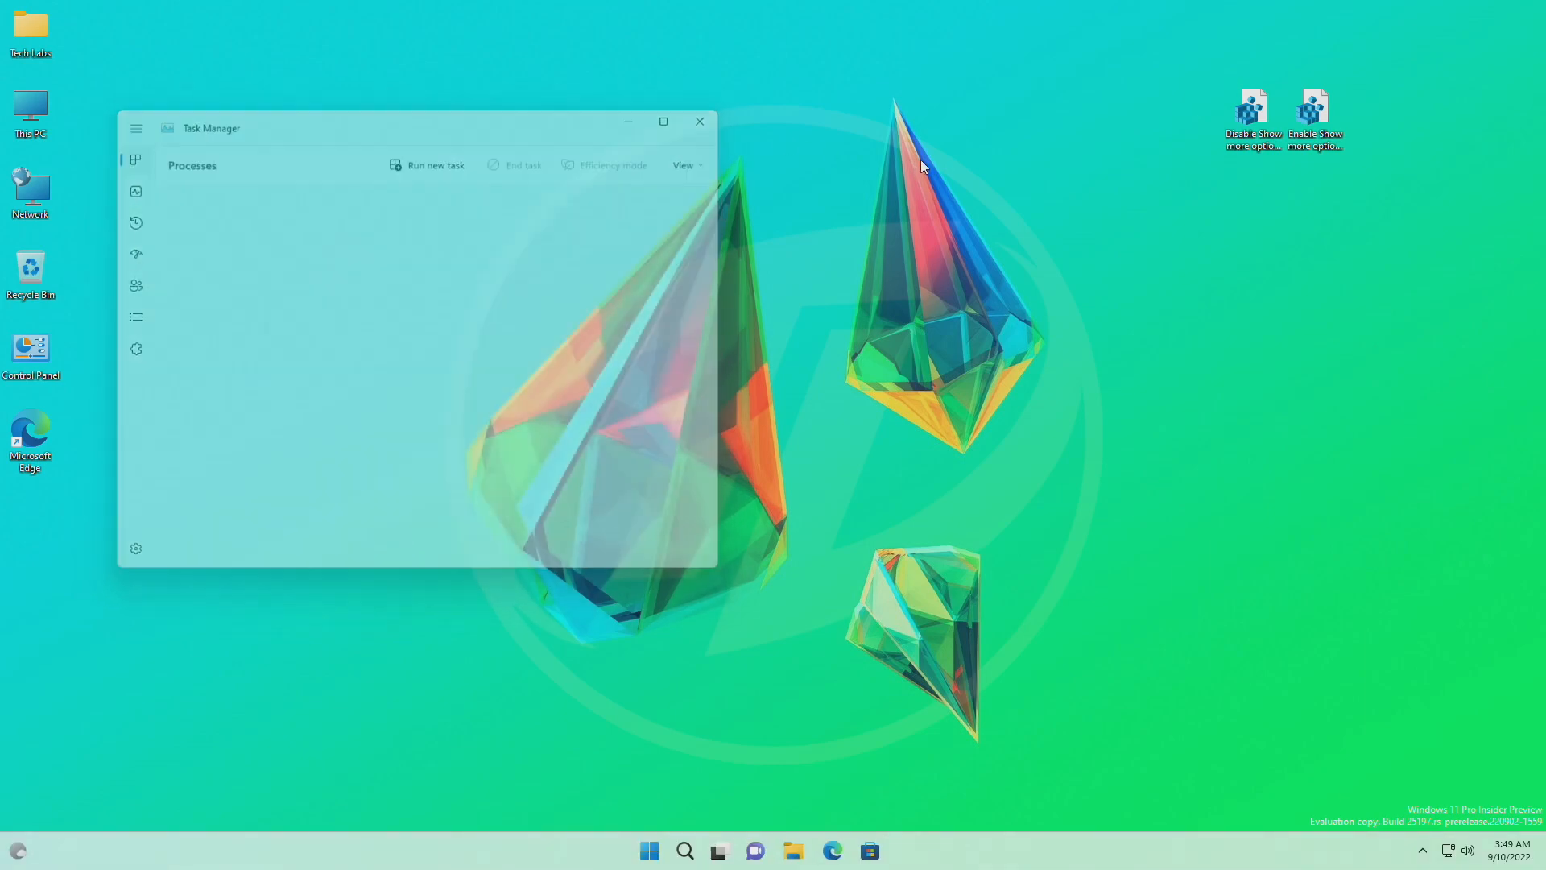
pyautogui.click(699, 121)
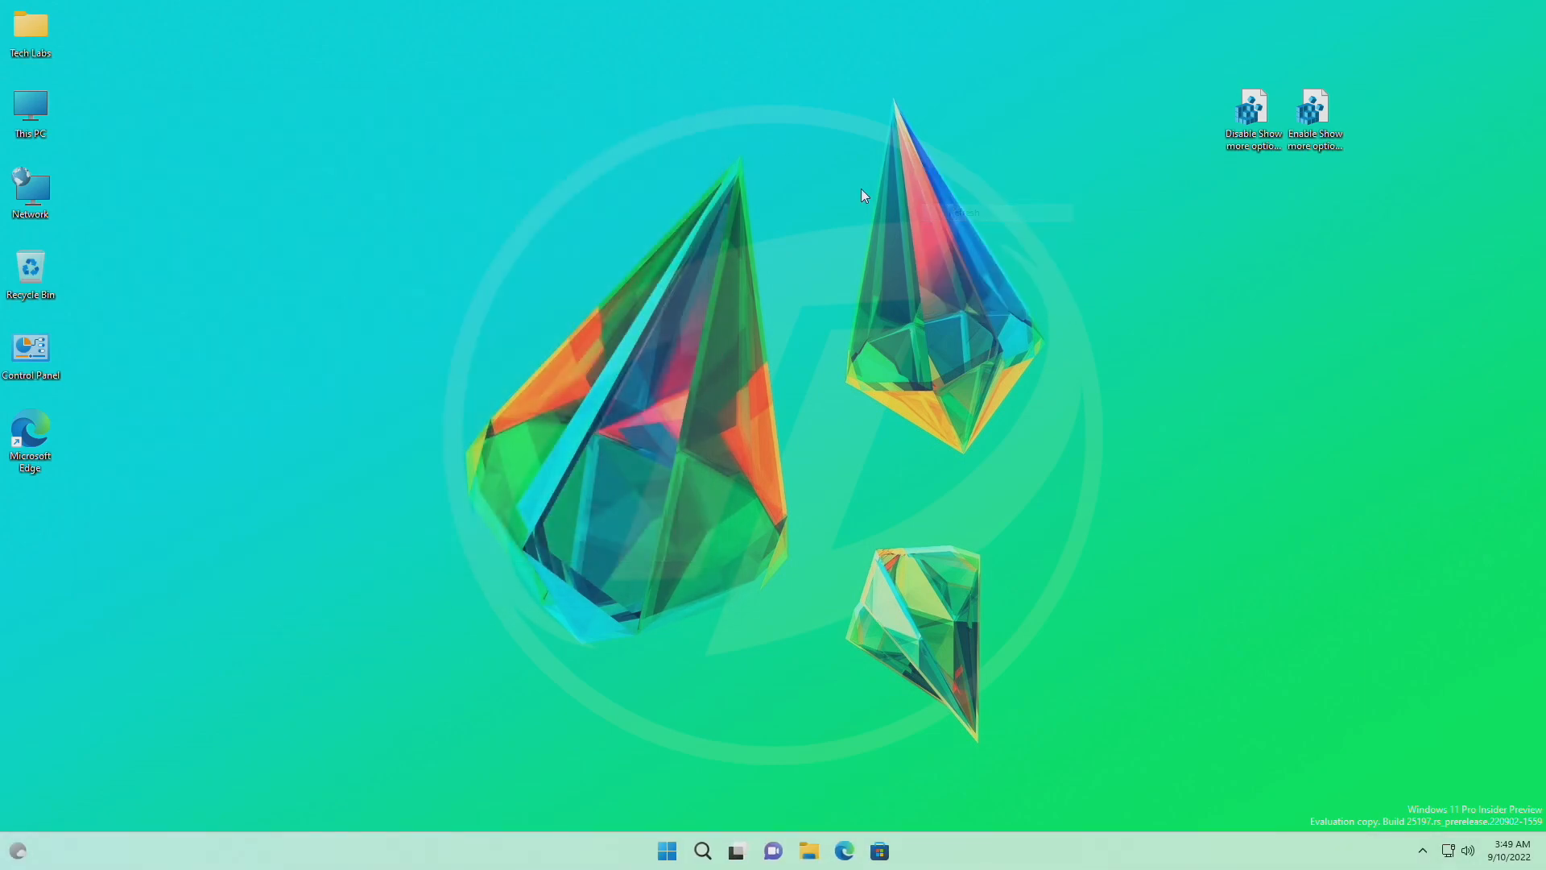
pyautogui.rightClick(31, 108)
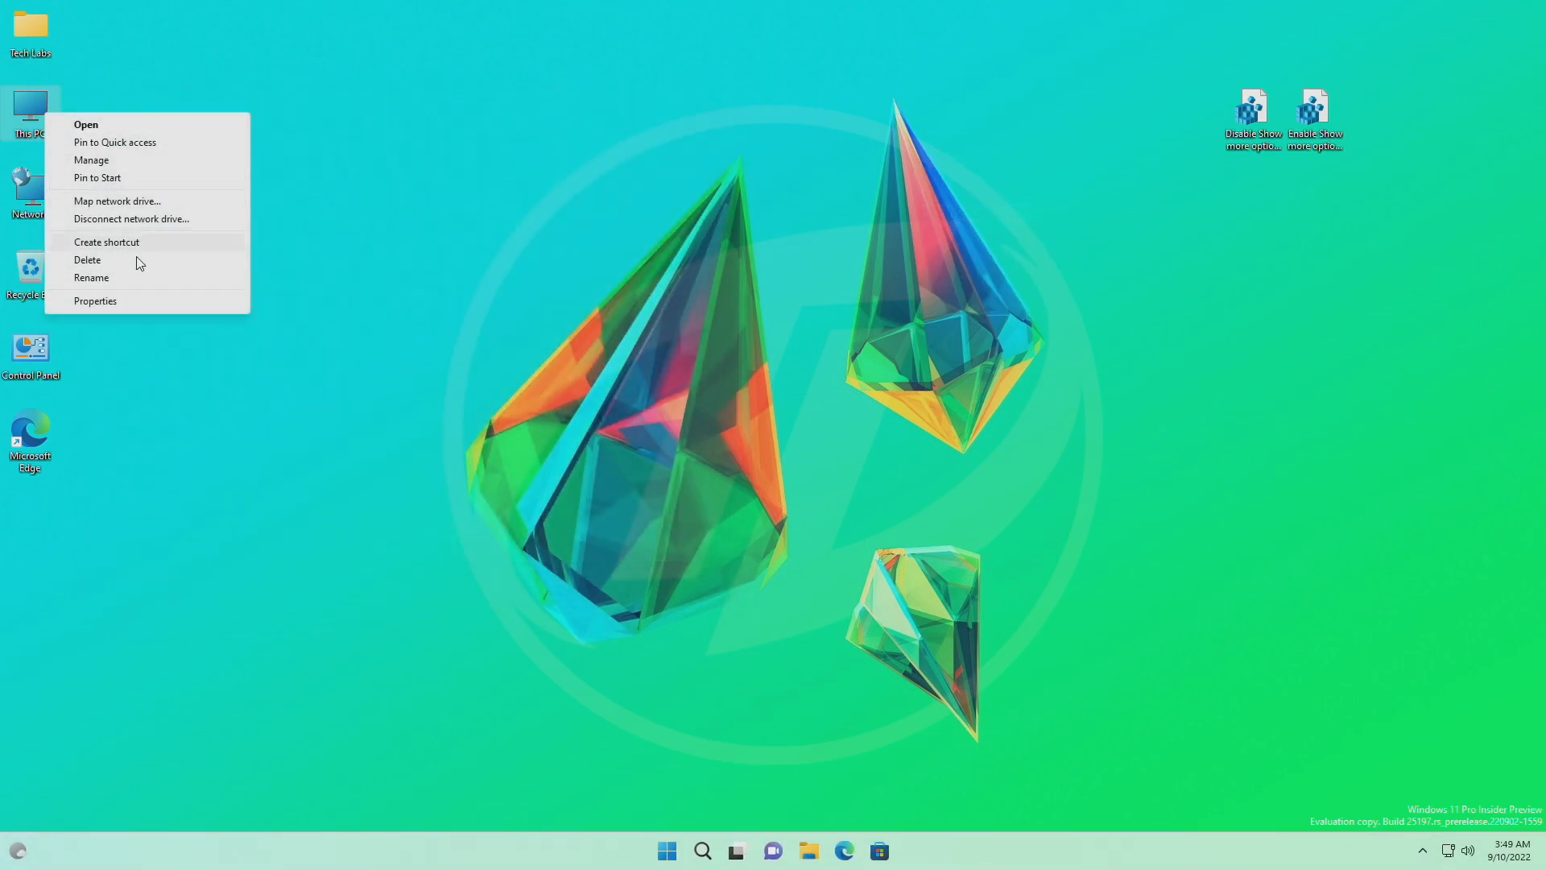
pyautogui.click(462, 172)
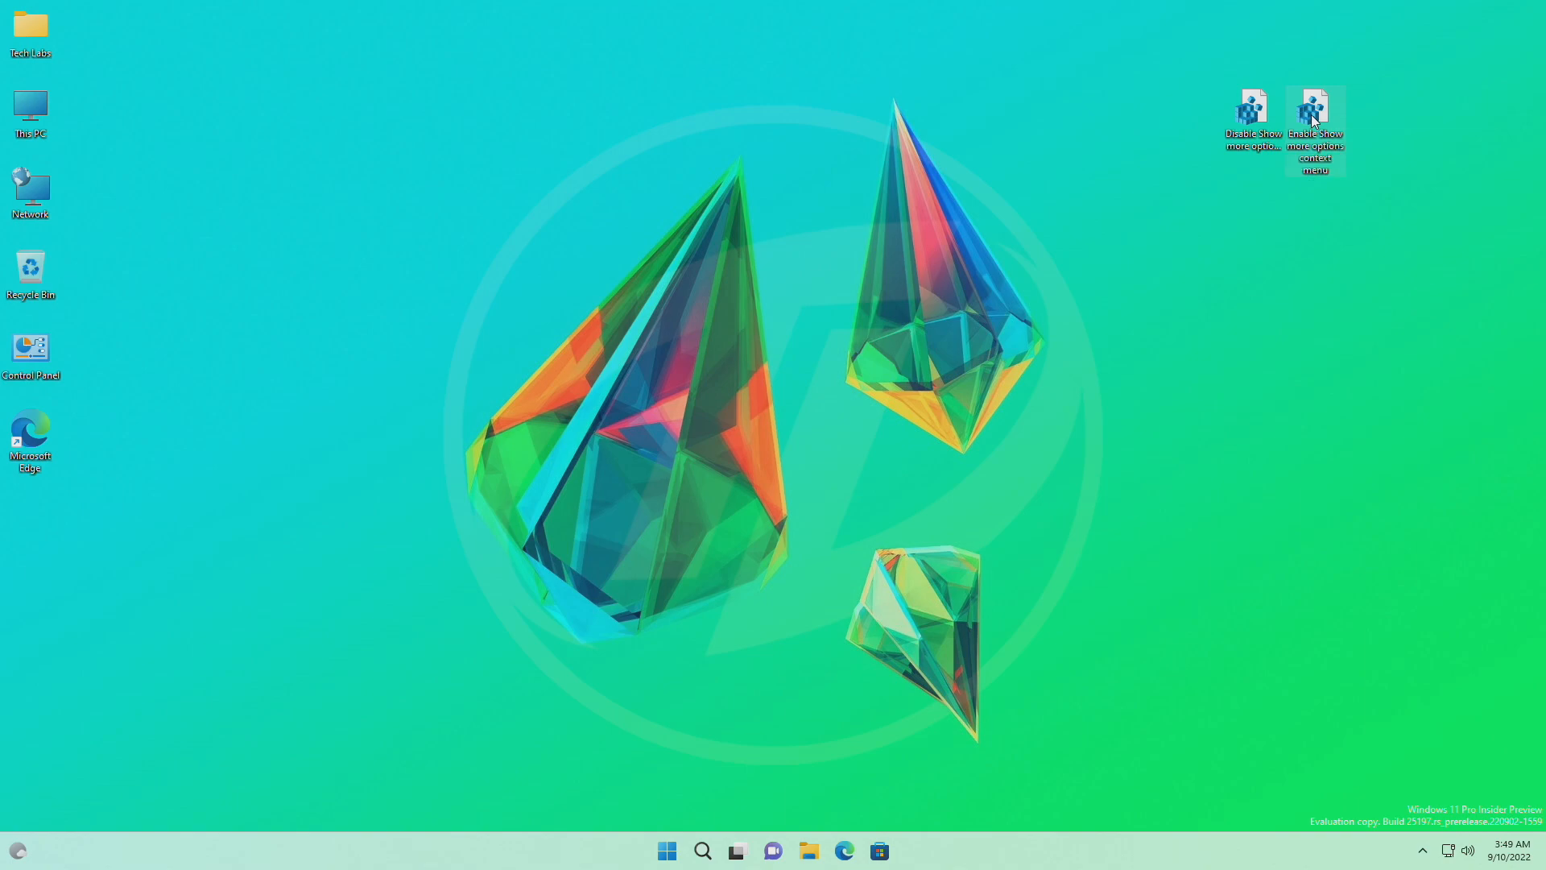
# Run 'Enable Show more options context menu.reg' and confirm adding its entries to the registry.
pyautogui.doubleClick(1314, 118)
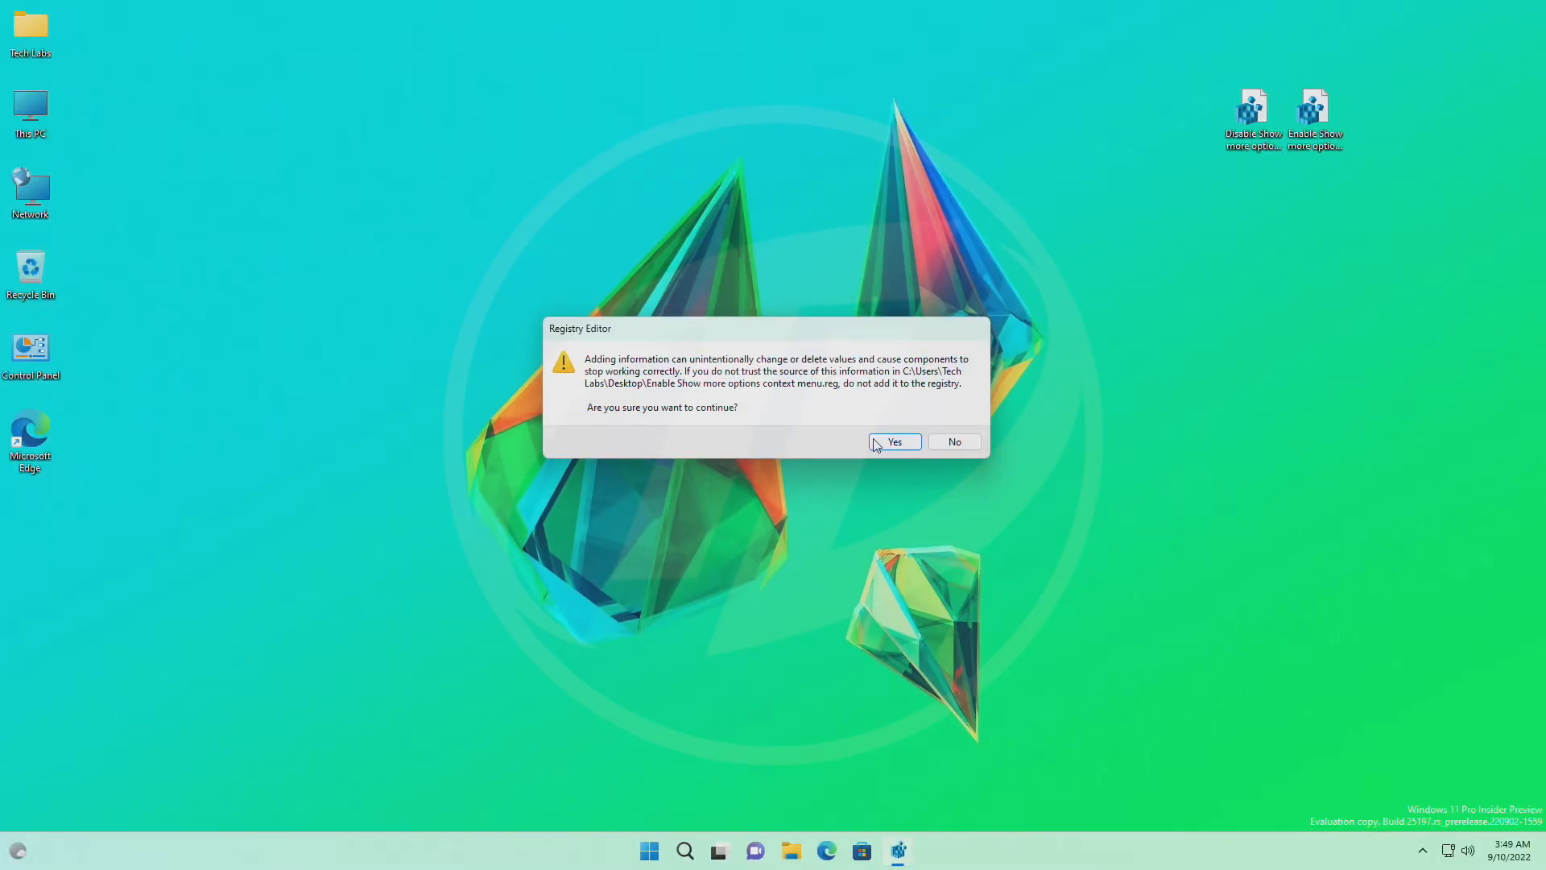
pyautogui.click(893, 441)
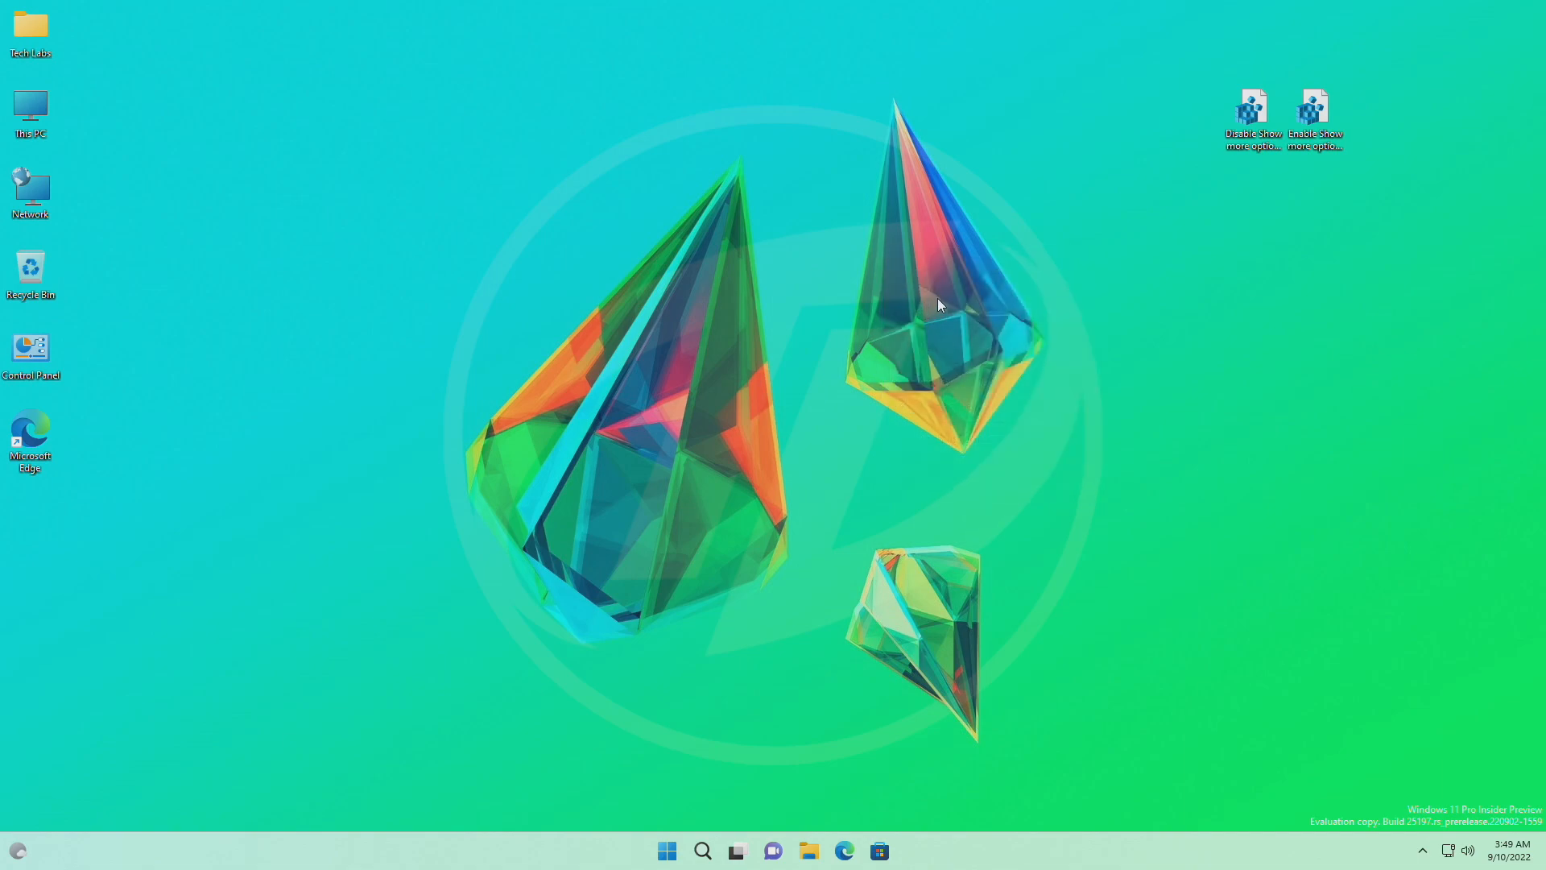
pyautogui.moveTo(945, 303)
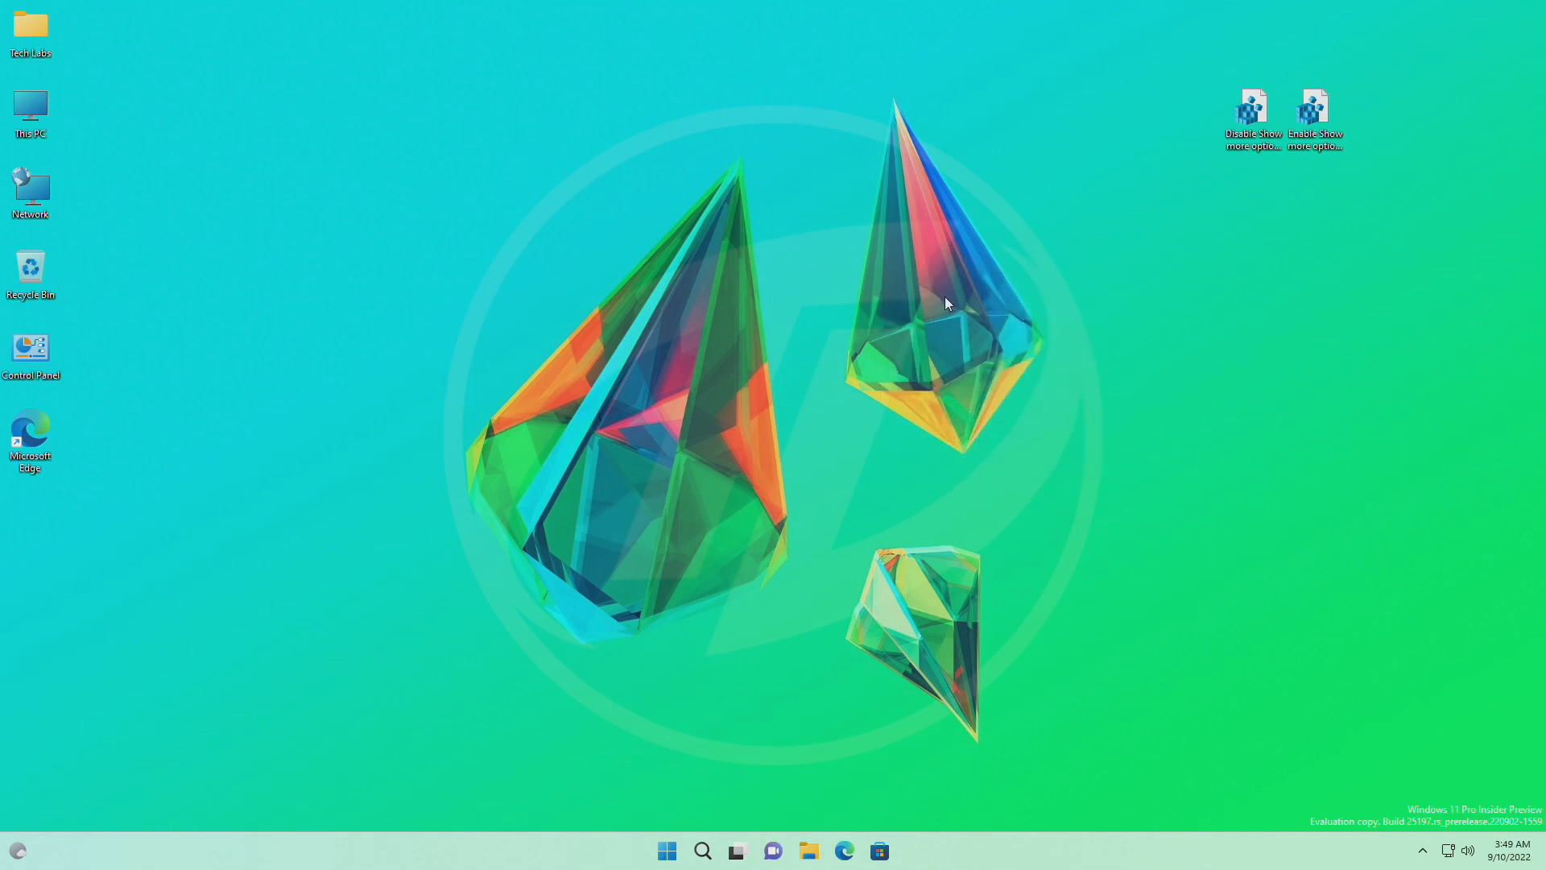